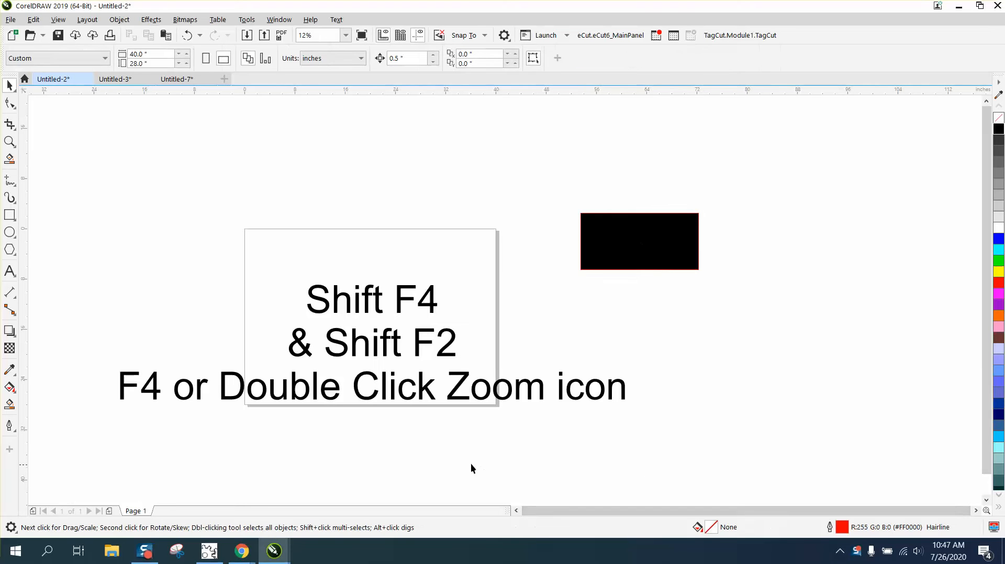
{"action": "mouse_move", "coordinate": [278, 376]}
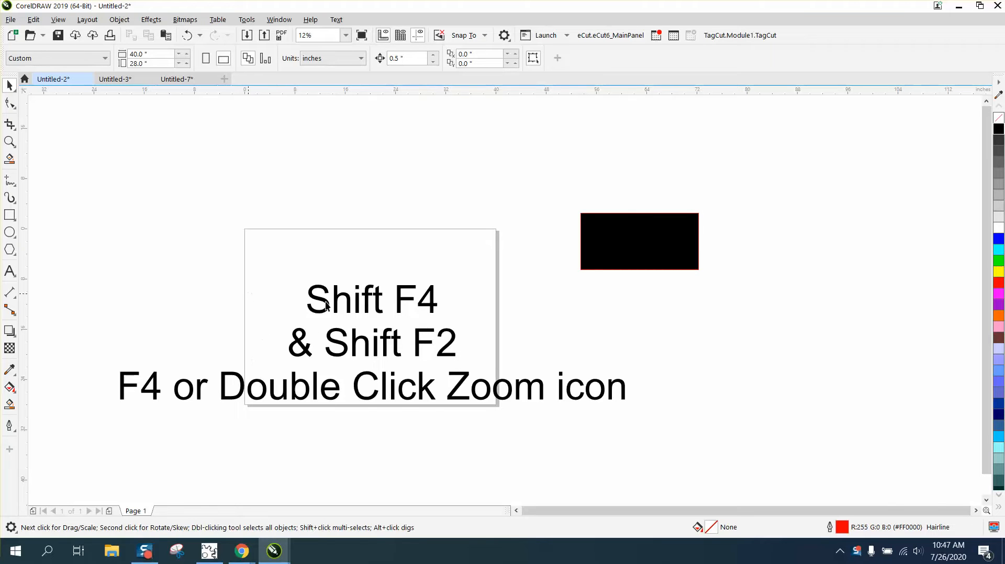
{"action": "mouse_move", "coordinate": [185, 384]}
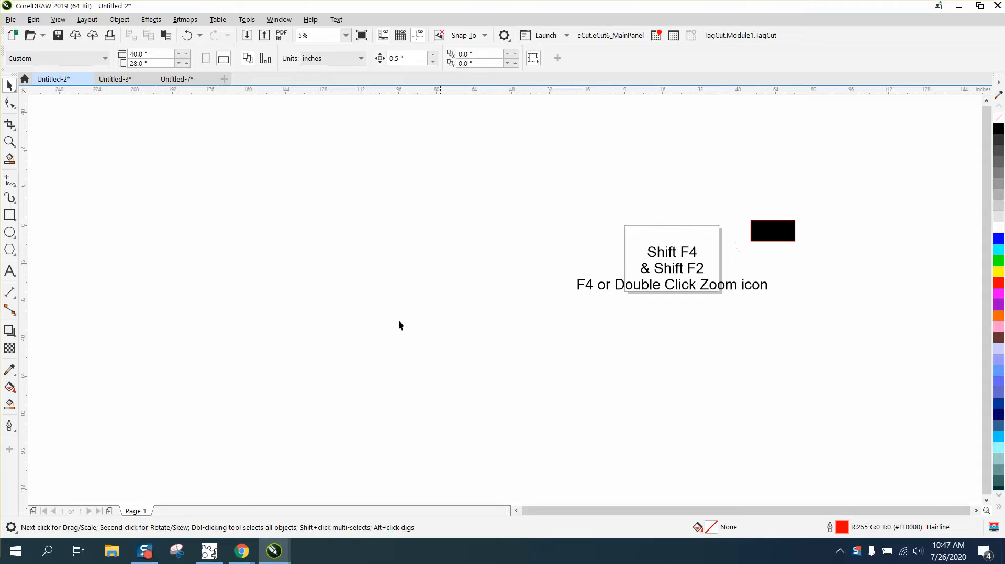
- Select the small bottom-right object and dismiss the Calculator window that popped up
{"action": "left_click", "coordinate": [9, 325]}
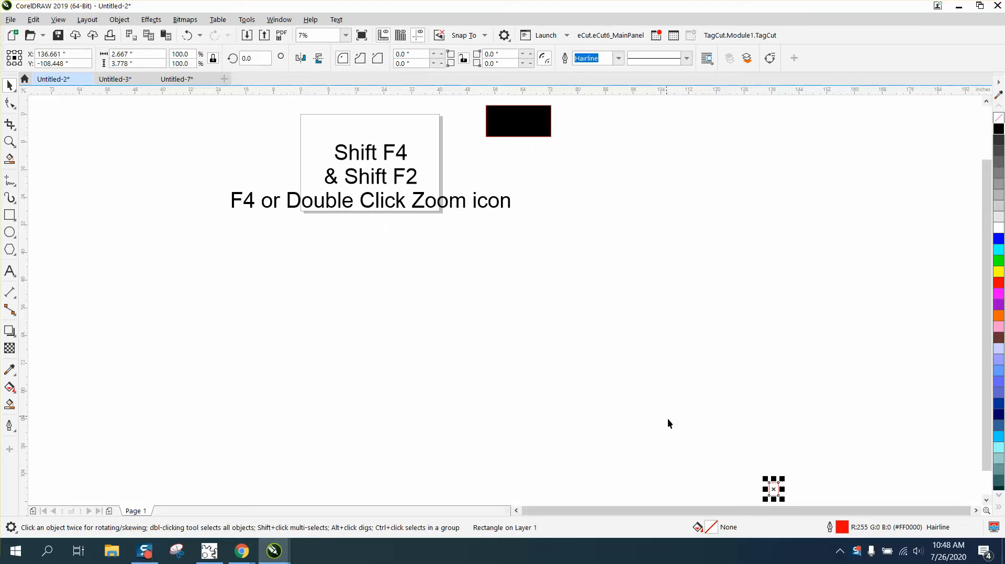
{"action": "mouse_move", "coordinate": [773, 489]}
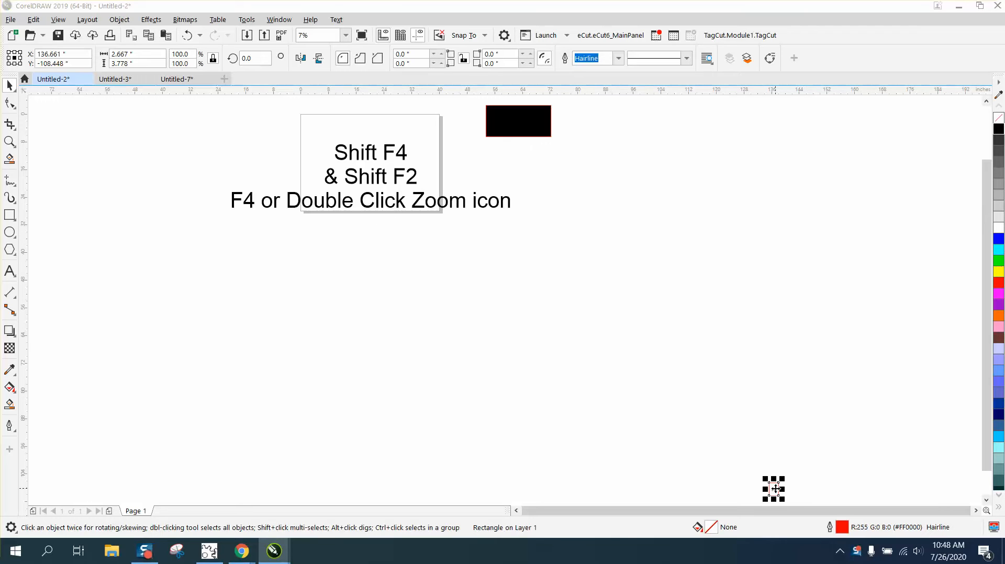
{"action": "left_click", "coordinate": [306, 552]}
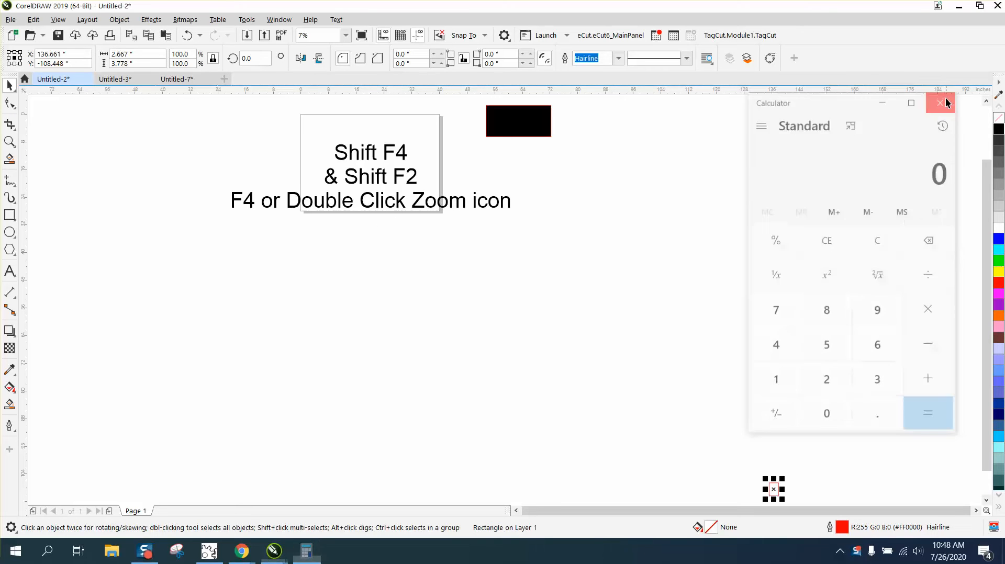
{"action": "left_click", "coordinate": [940, 102]}
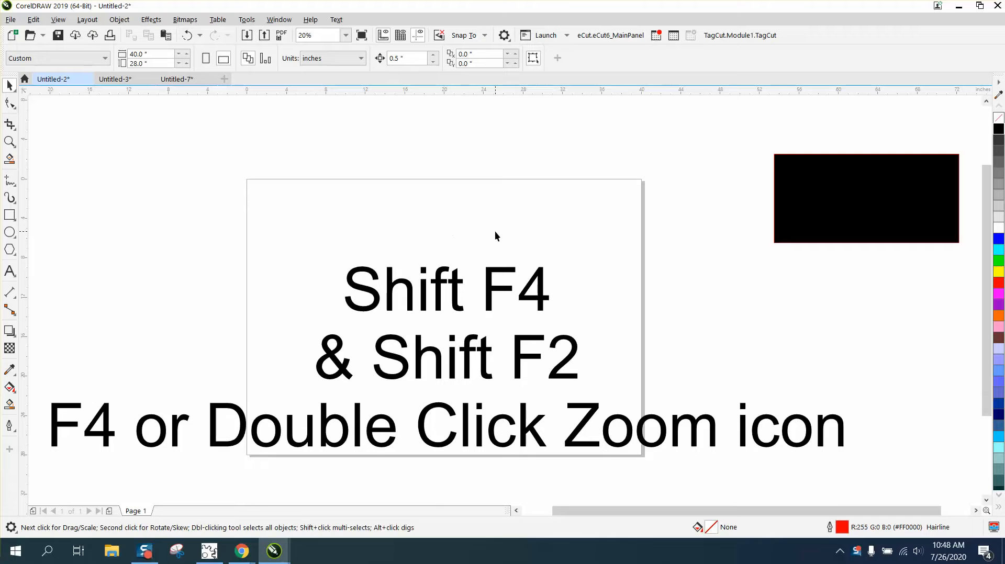
{"action": "mouse_move", "coordinate": [495, 267]}
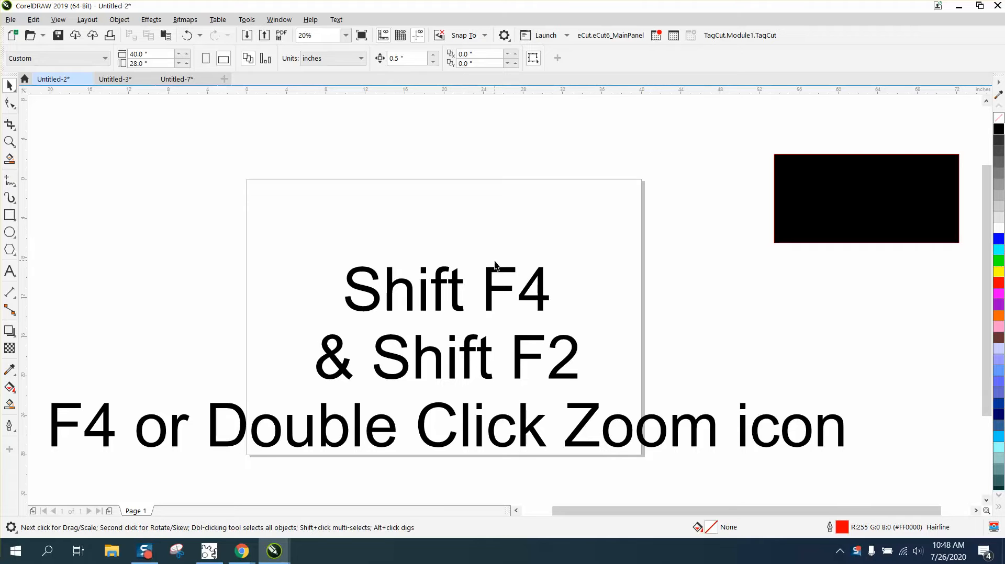
{"action": "mouse_move", "coordinate": [789, 244]}
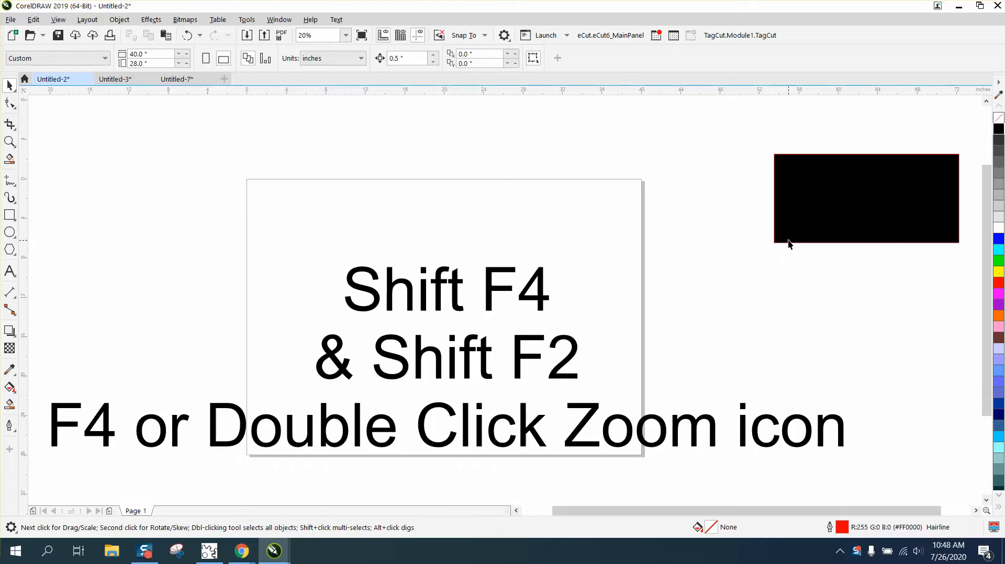
- Select the black rectangle, then zoom back out to the whole page with F4
{"action": "left_click", "coordinate": [865, 198]}
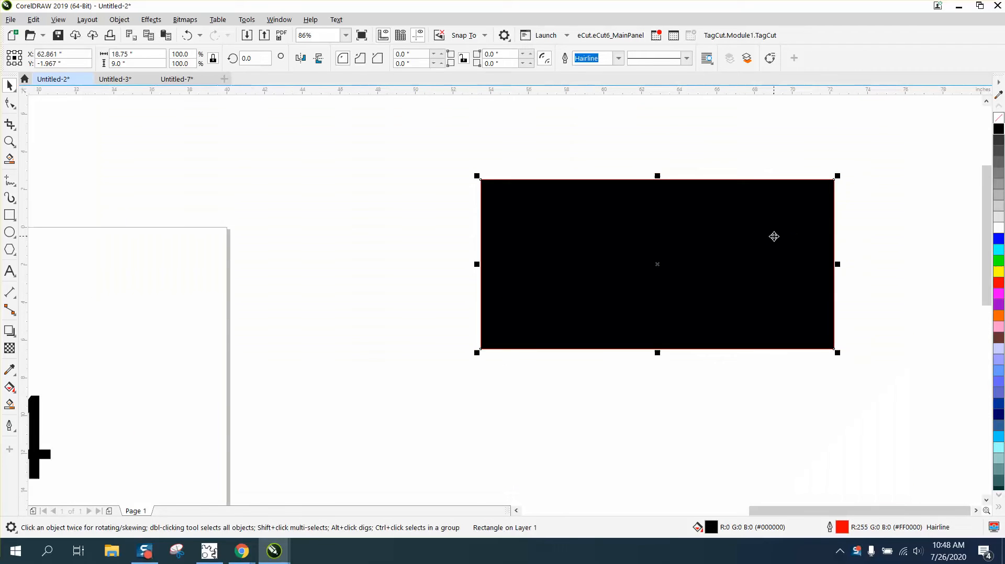
{"action": "key", "text": "f4"}
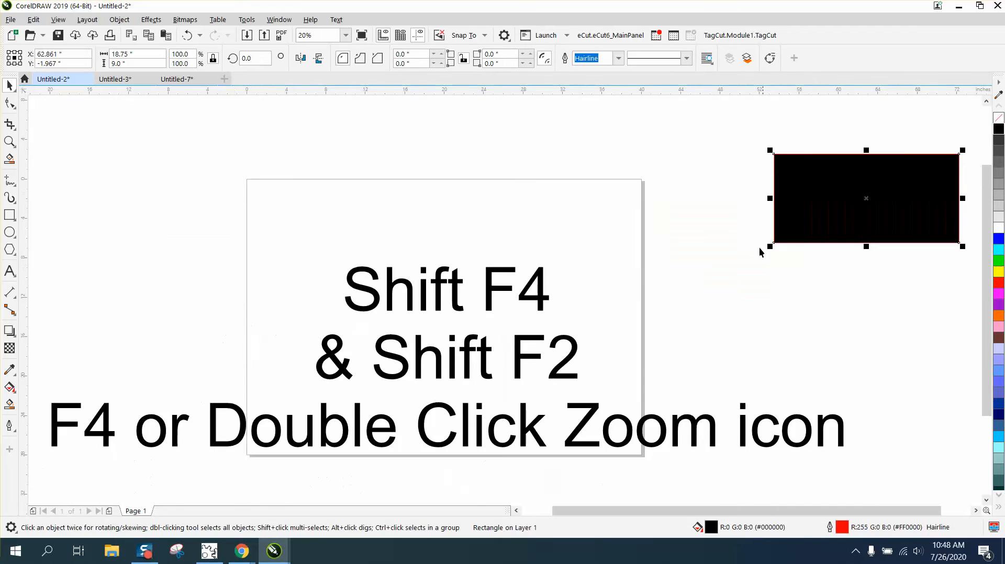
{"action": "mouse_move", "coordinate": [489, 308]}
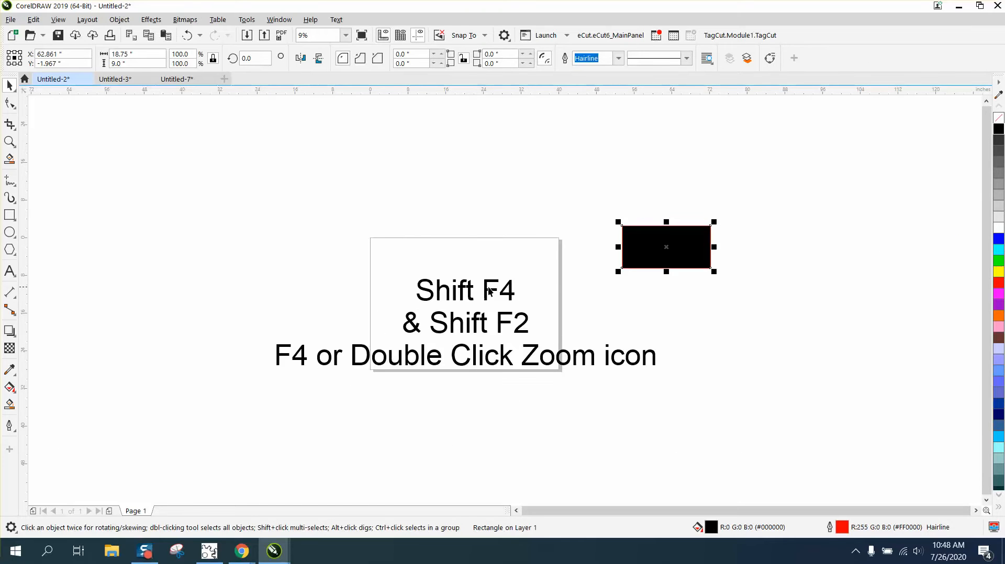
{"action": "mouse_move", "coordinate": [513, 340]}
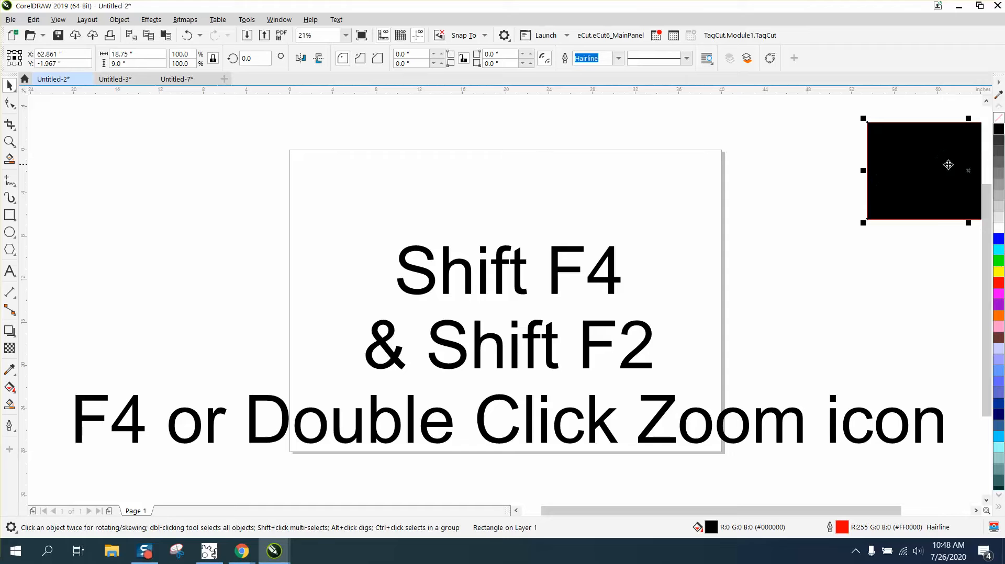
{"action": "mouse_move", "coordinate": [938, 153]}
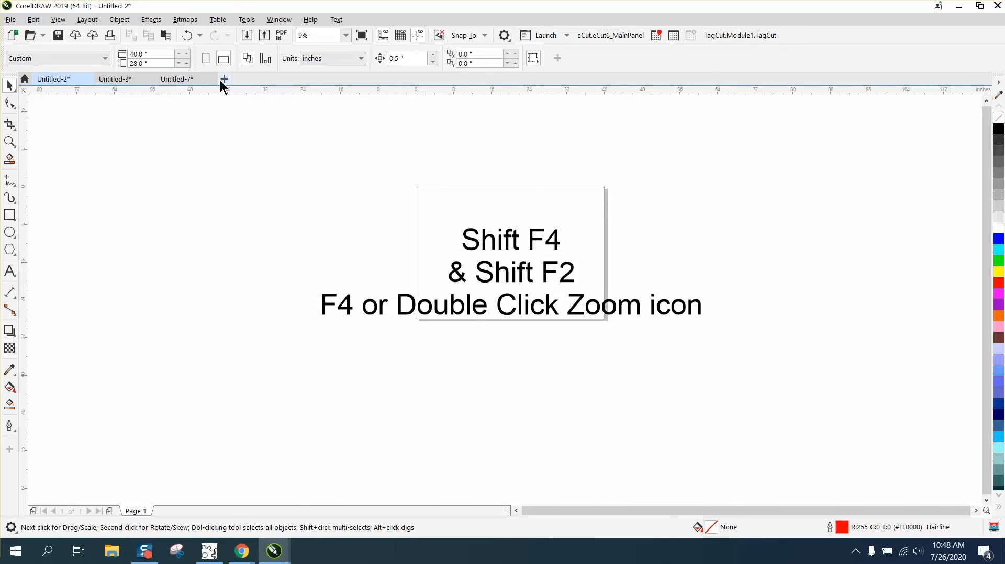
- Create a new blank Untitled-1 document from the + tab, accepting the default settings
{"action": "left_click", "coordinate": [224, 79]}
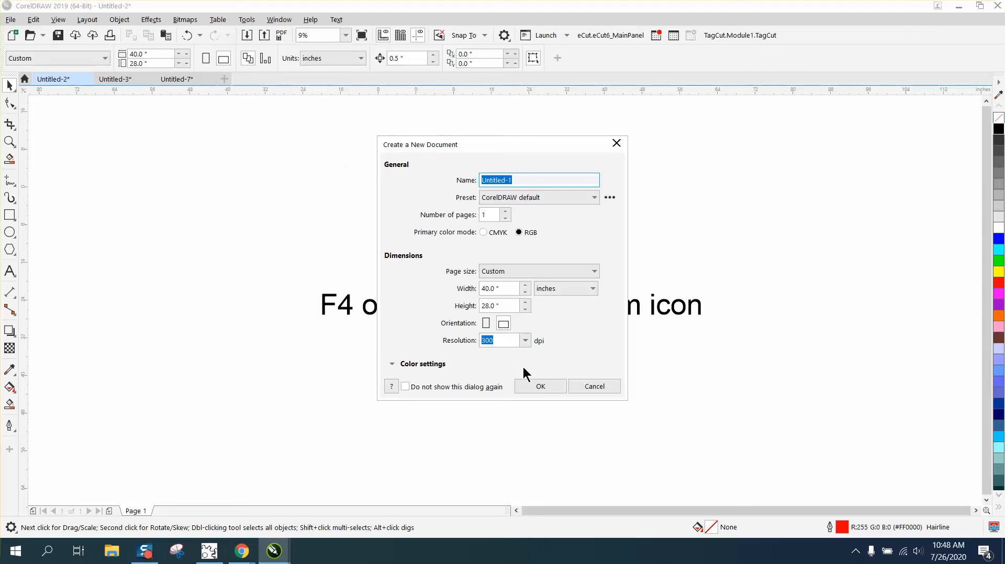
{"action": "left_click", "coordinate": [541, 386]}
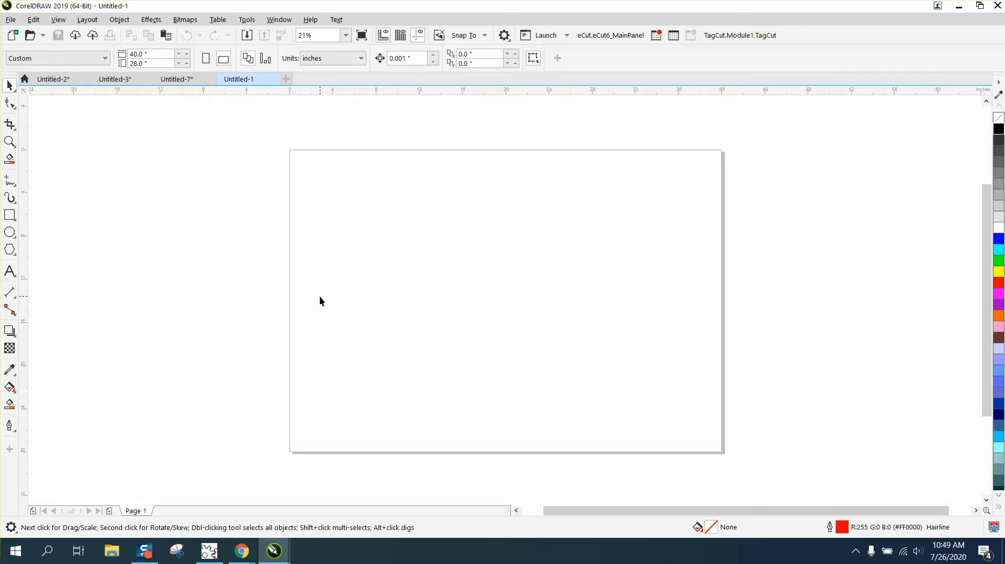
- Switch through Untitled-7 and Untitled-3, then return to the Untitled-2 document
{"action": "left_click", "coordinate": [175, 78]}
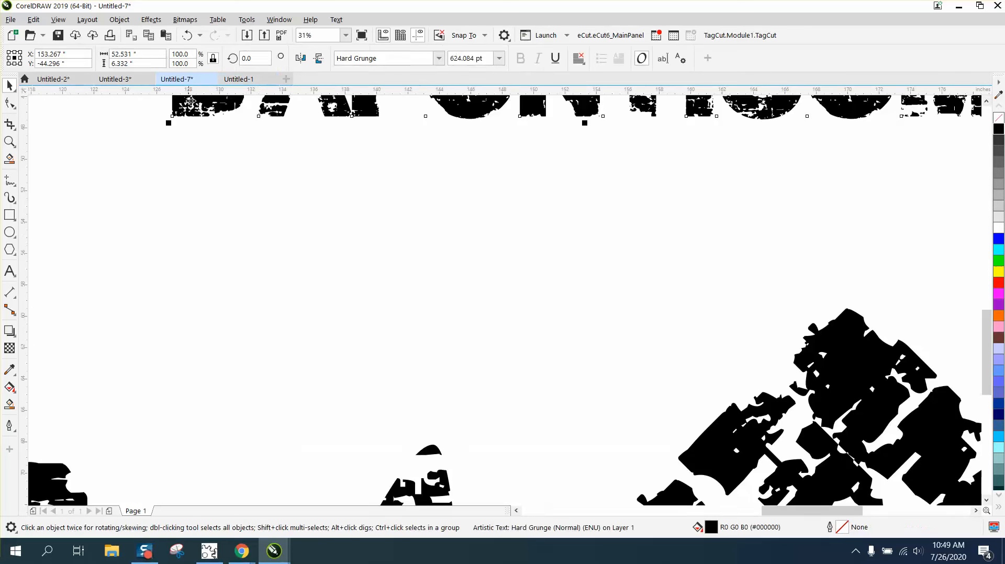
{"action": "left_click", "coordinate": [51, 78]}
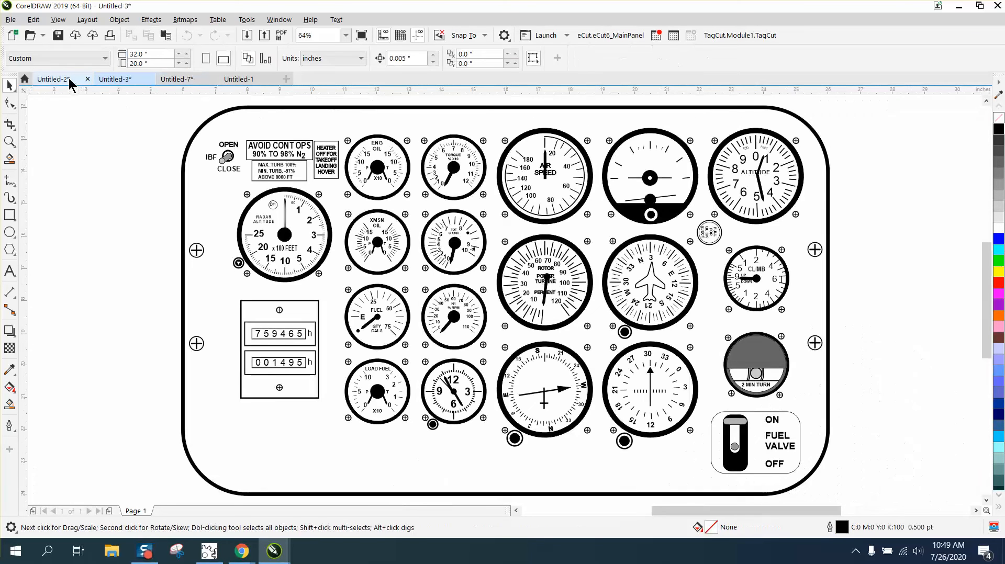
{"action": "left_click", "coordinate": [54, 78]}
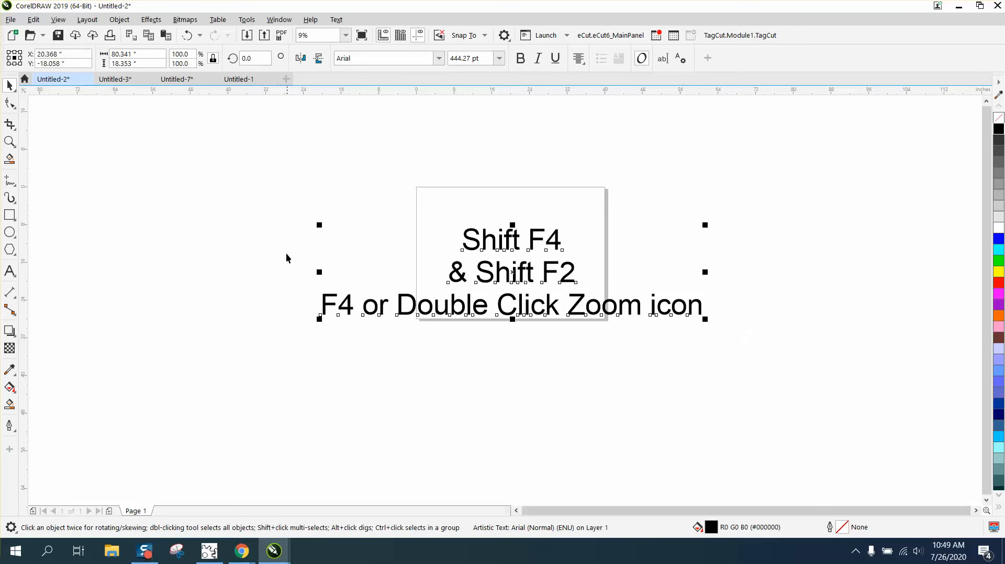
- Deselect the shortcut text, zoom the whole page to fill the view, and return to the Pick tool
{"action": "left_click", "coordinate": [287, 257]}
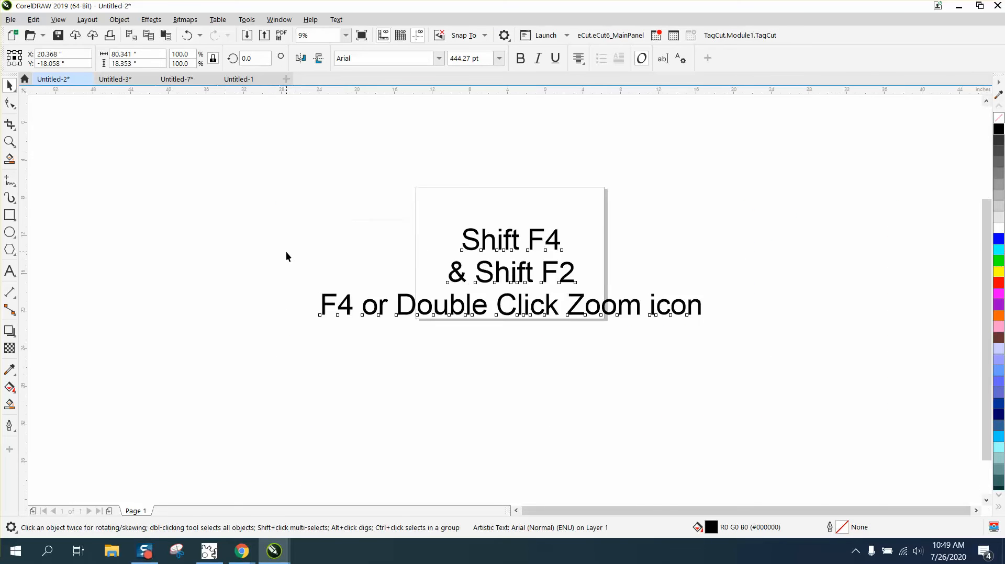
{"action": "left_click", "coordinate": [280, 252]}
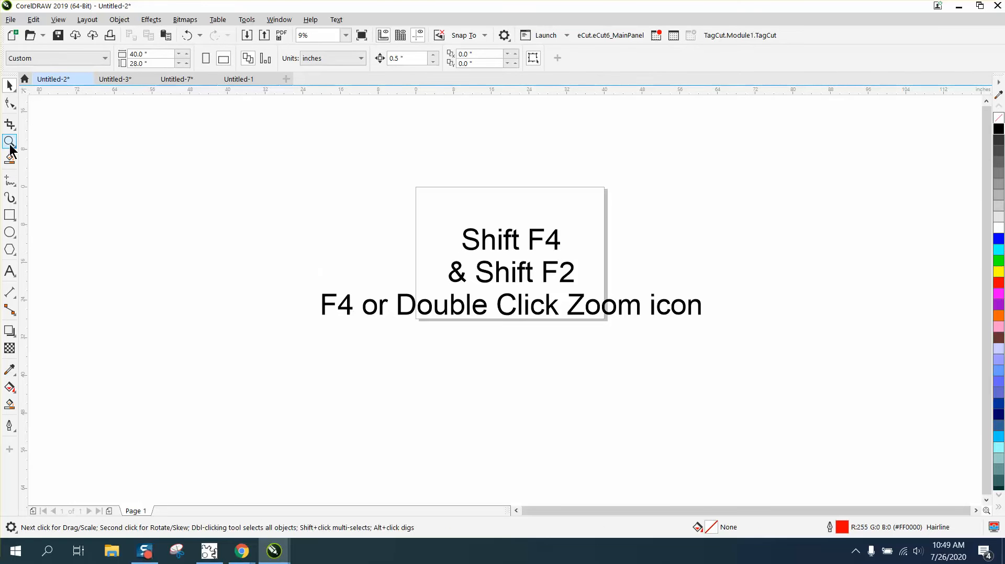
{"action": "mouse_move", "coordinate": [10, 141]}
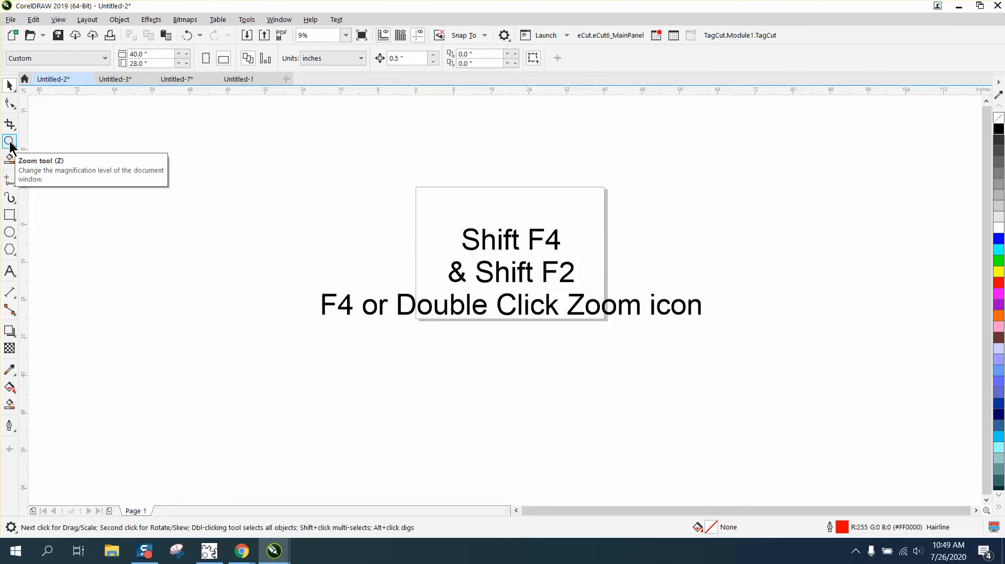
{"action": "double_click", "coordinate": [9, 140]}
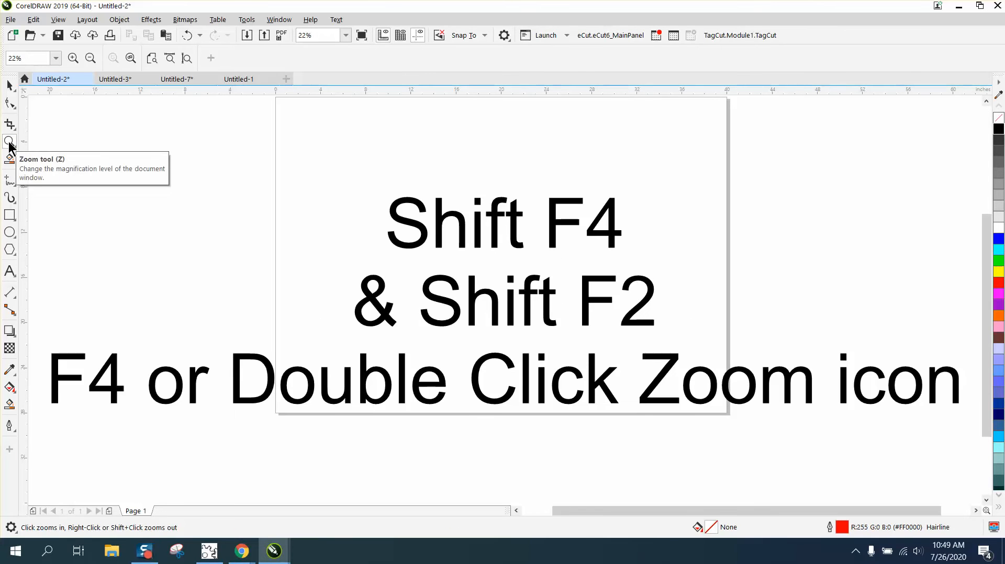
{"action": "mouse_move", "coordinate": [512, 242]}
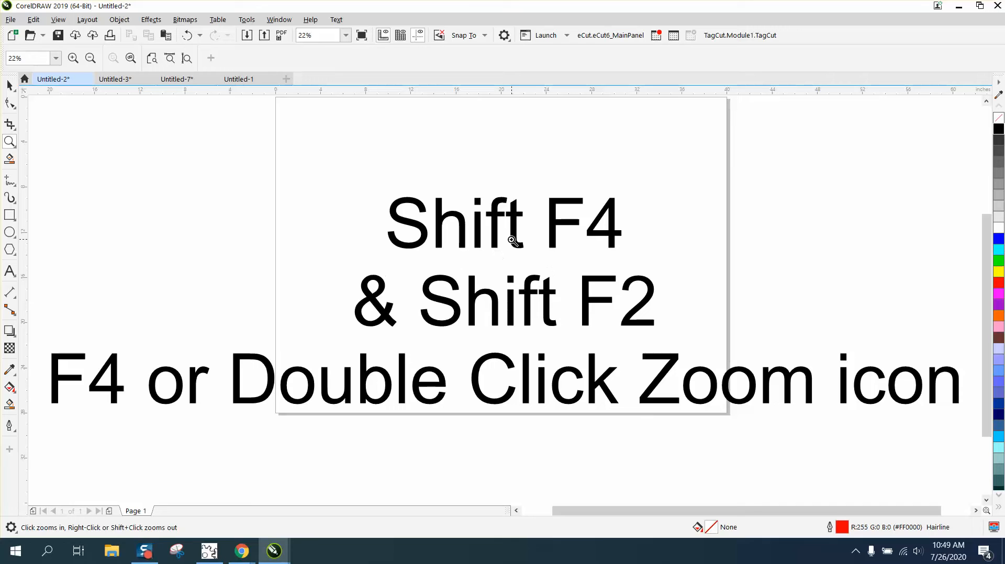
{"action": "mouse_move", "coordinate": [135, 193]}
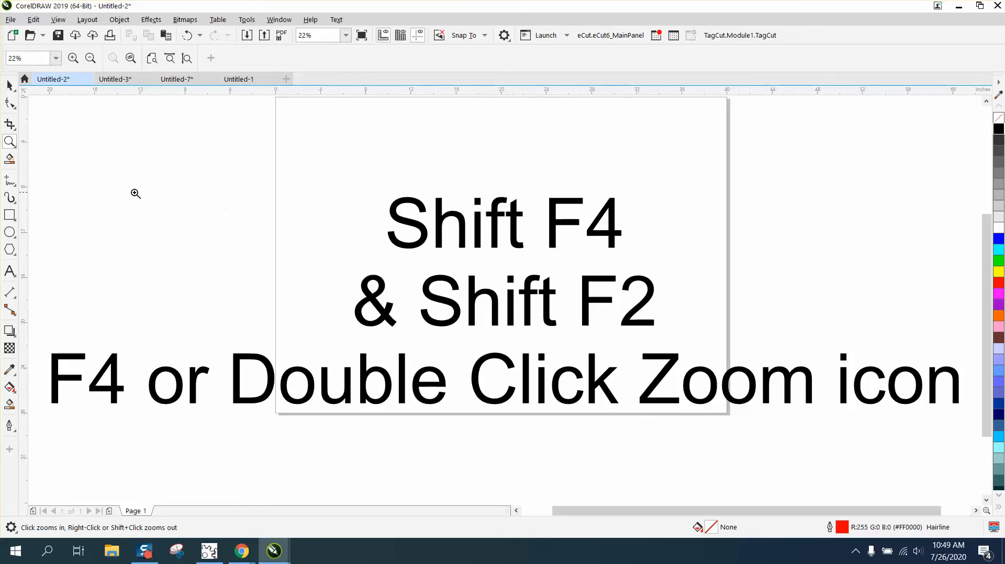
{"action": "left_click", "coordinate": [10, 85]}
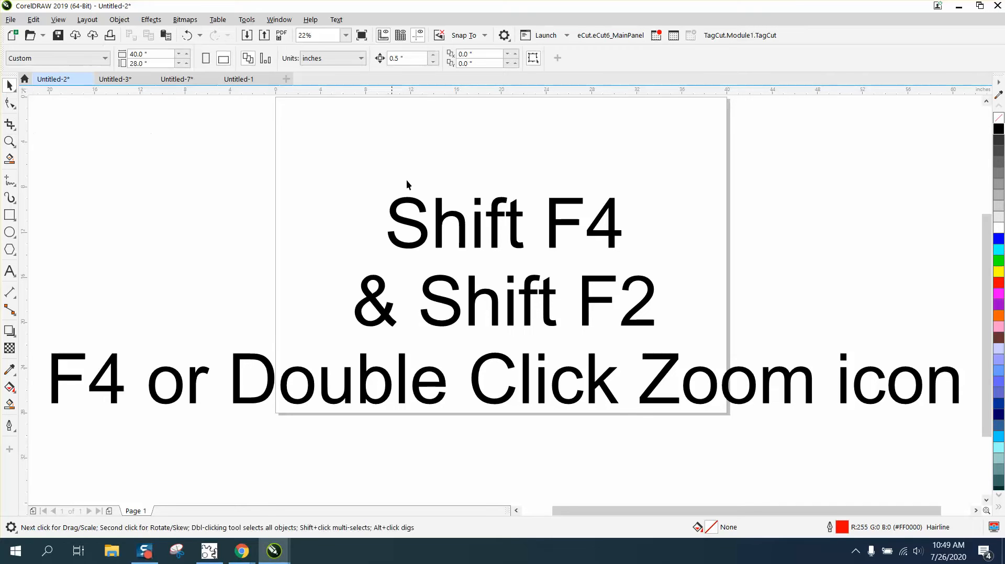
{"action": "mouse_move", "coordinate": [556, 232]}
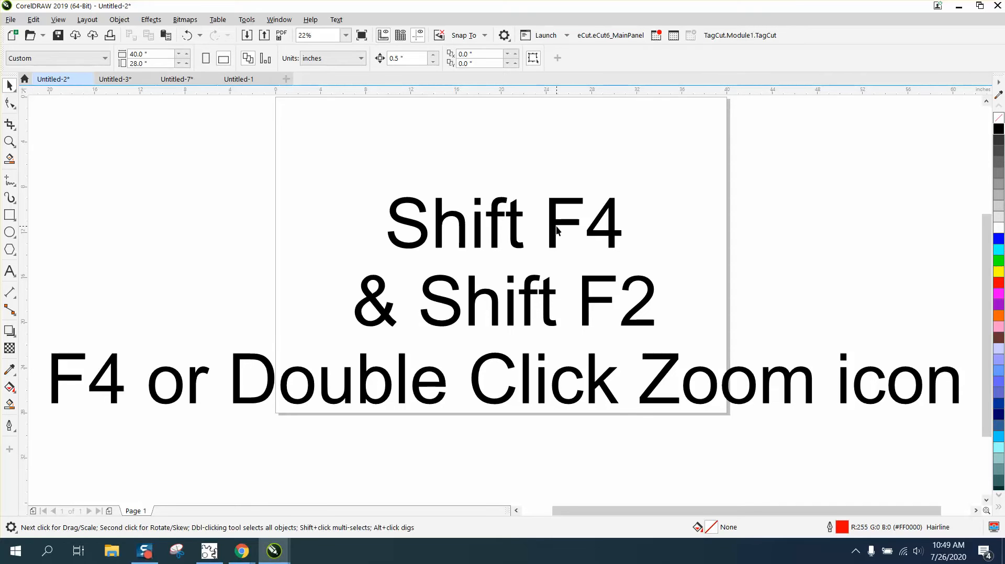
{"action": "mouse_move", "coordinate": [728, 188]}
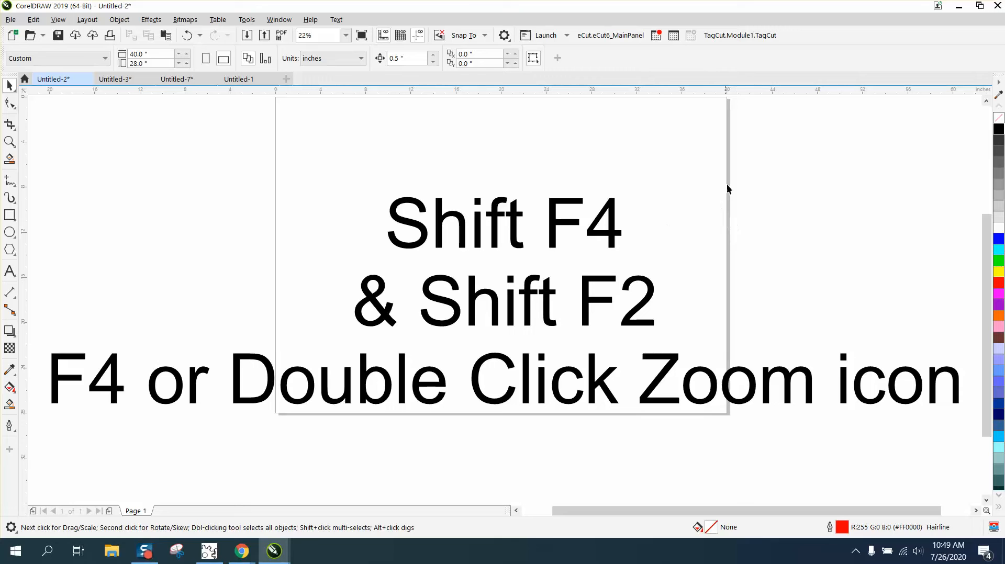
{"action": "mouse_move", "coordinate": [279, 19]}
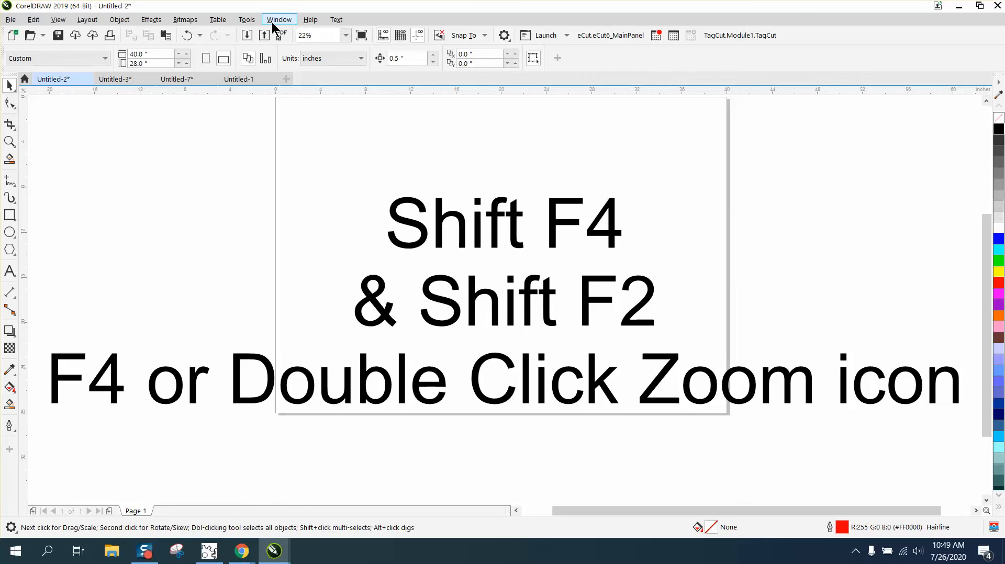
- Bring up the Customization settings from the Tools menu
{"action": "left_click", "coordinate": [246, 19]}
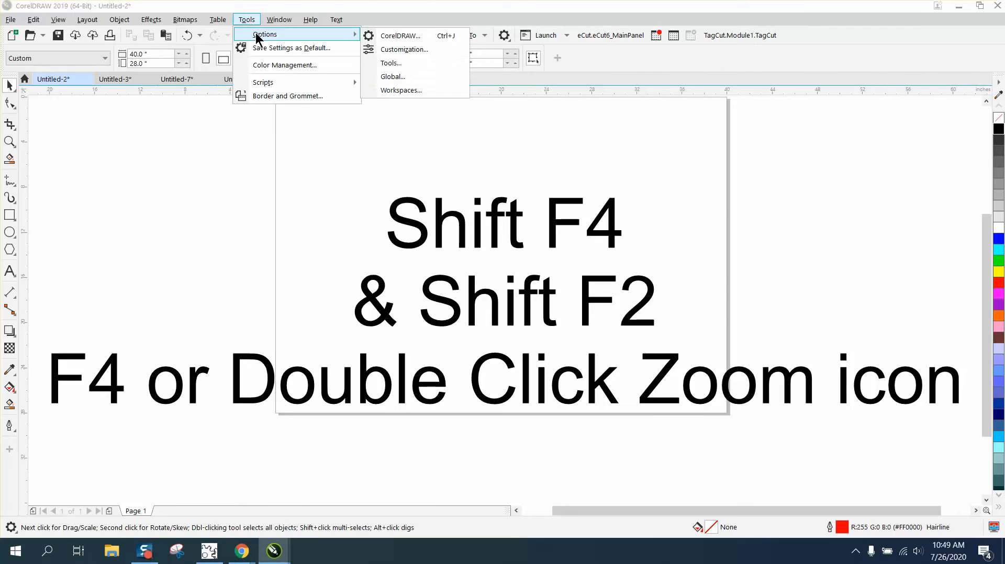
{"action": "left_click", "coordinate": [404, 49]}
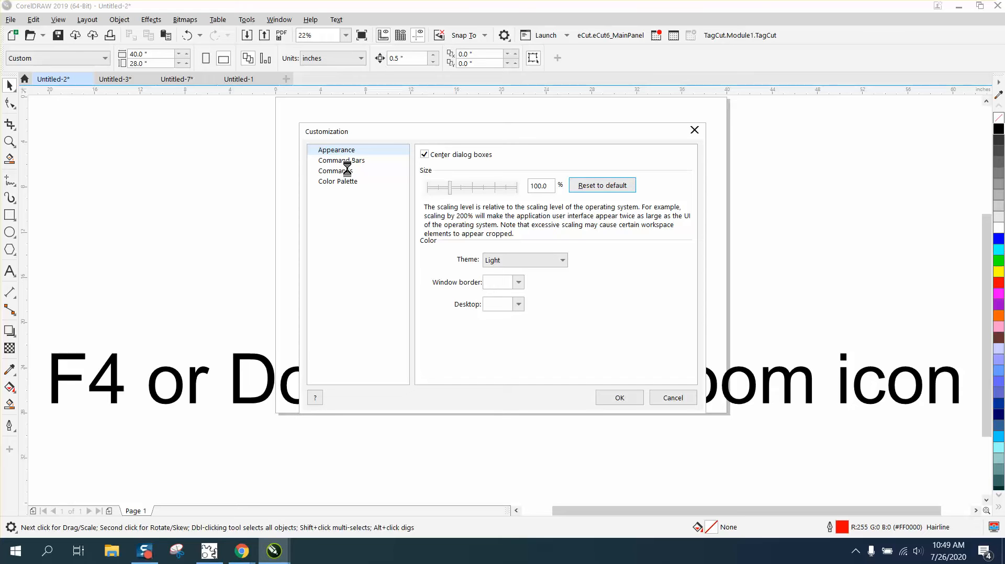
- List all commands under Commands and select Zoom To Page, showing its Shift+F4 shortcut
{"action": "left_click", "coordinate": [335, 170]}
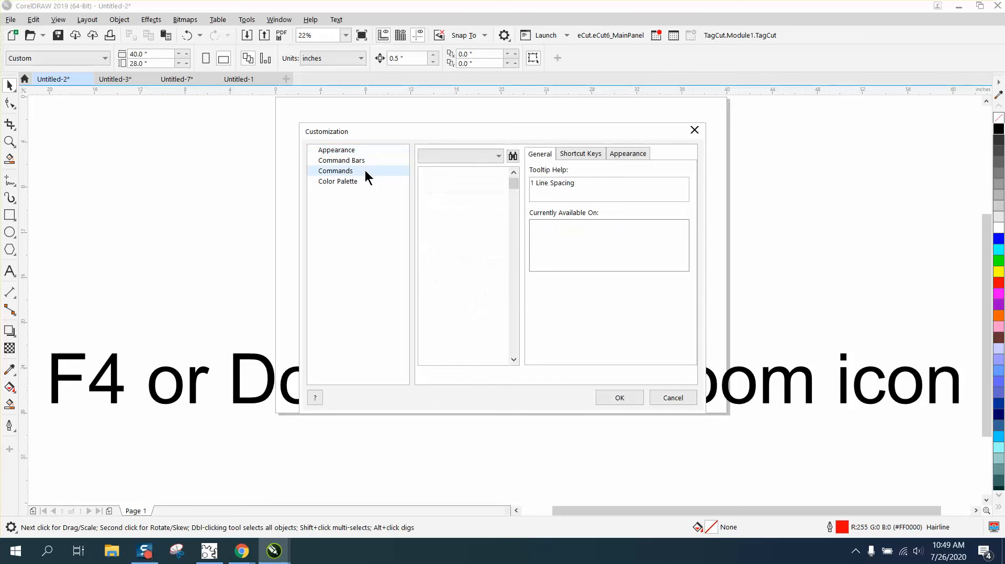
{"action": "left_click", "coordinate": [335, 171]}
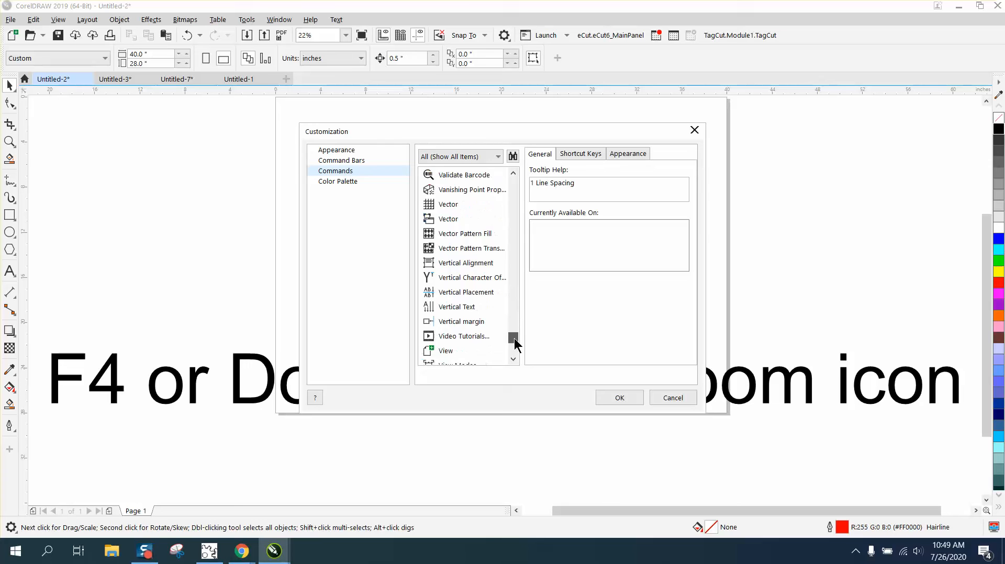
{"action": "scroll", "scroll_direction": "down", "scroll_amount": 3}
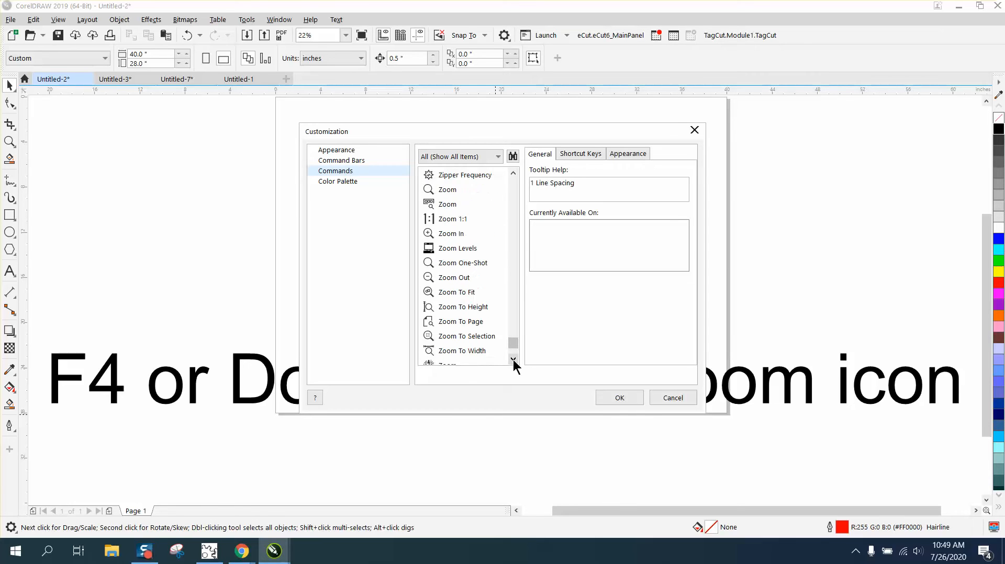
{"action": "left_click", "coordinate": [461, 322]}
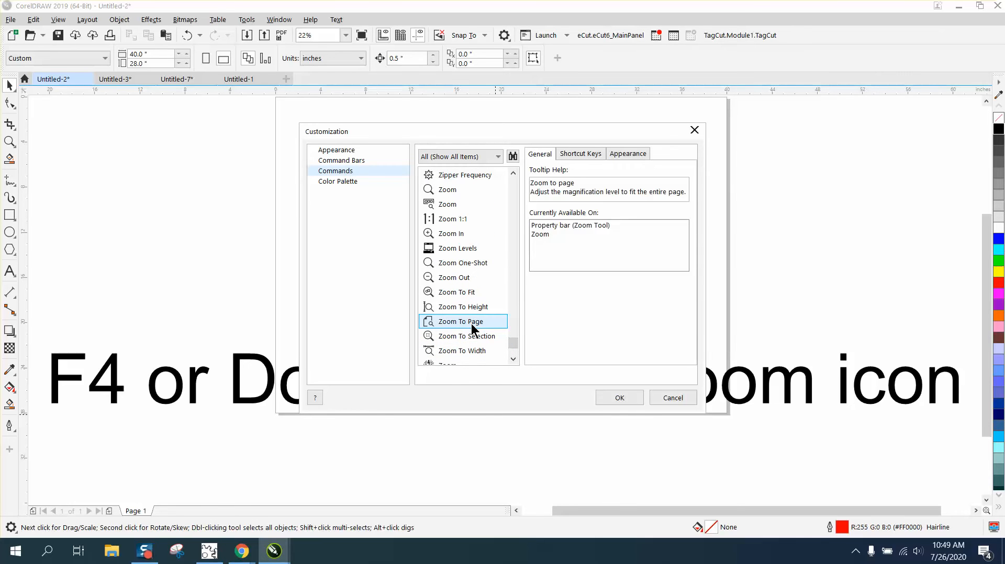
{"action": "left_click", "coordinate": [579, 153]}
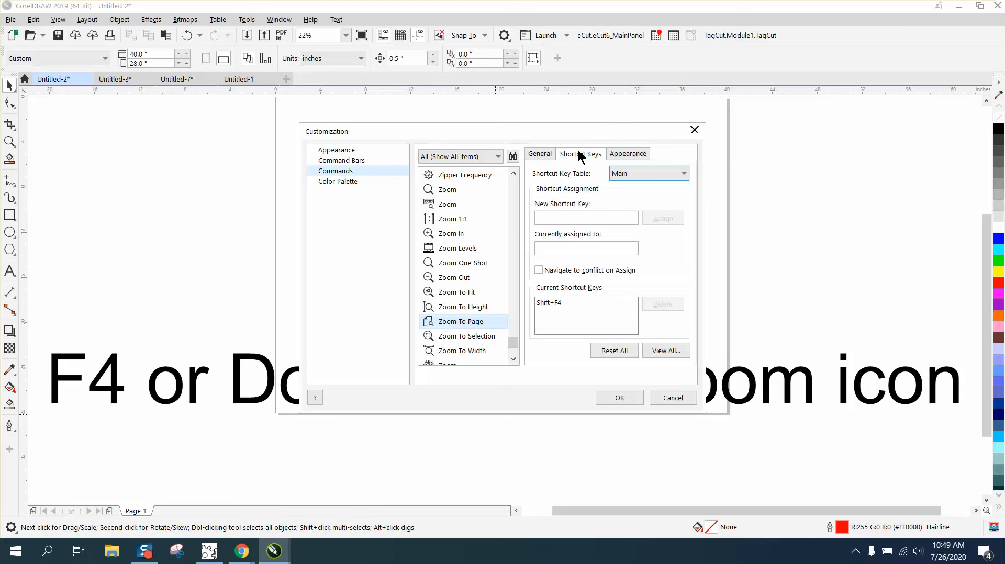
{"action": "left_click", "coordinate": [585, 248]}
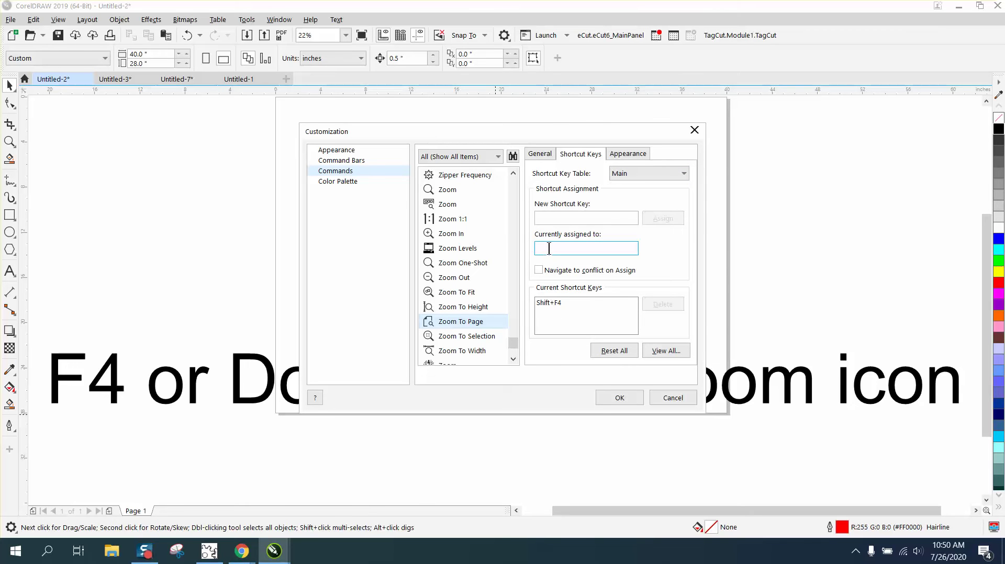
{"action": "type", "text": "O"}
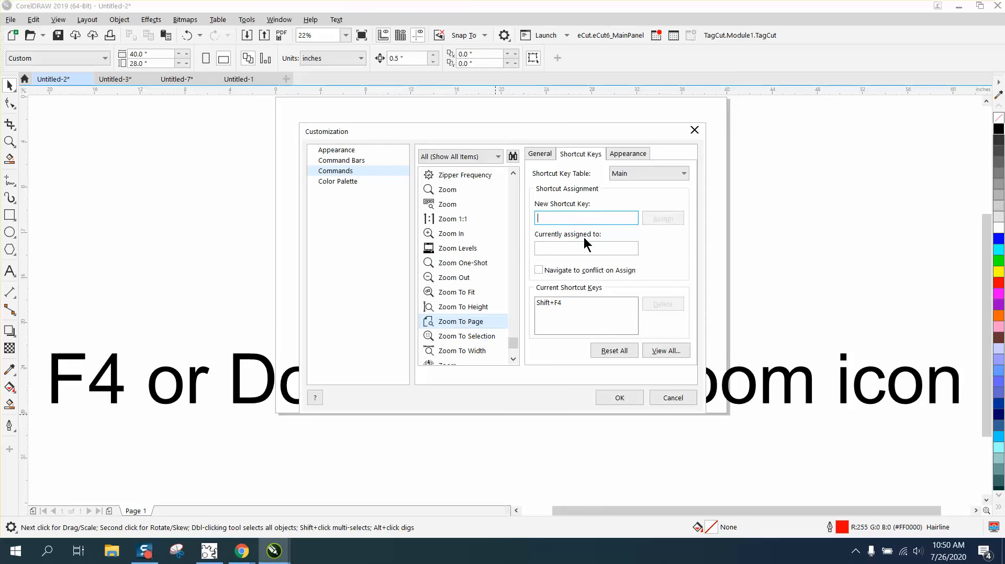
{"action": "type", "text": "0"}
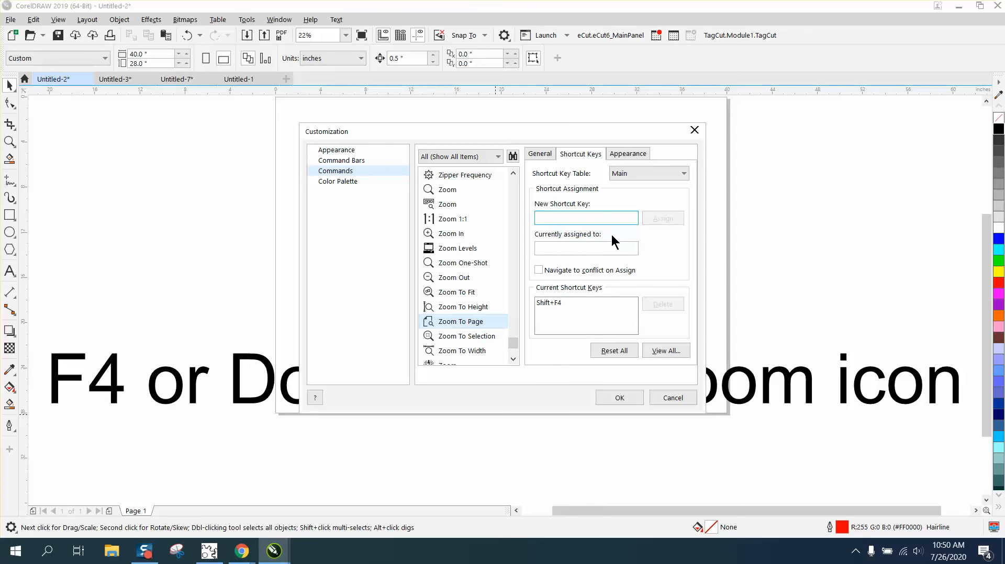
{"action": "type", "text": "Q"}
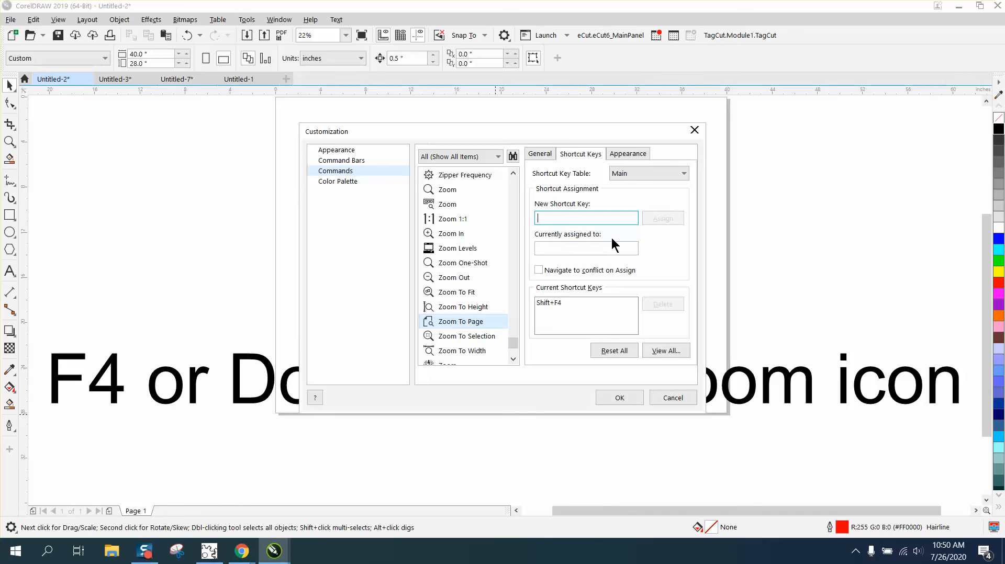
{"action": "type", "text": "v"}
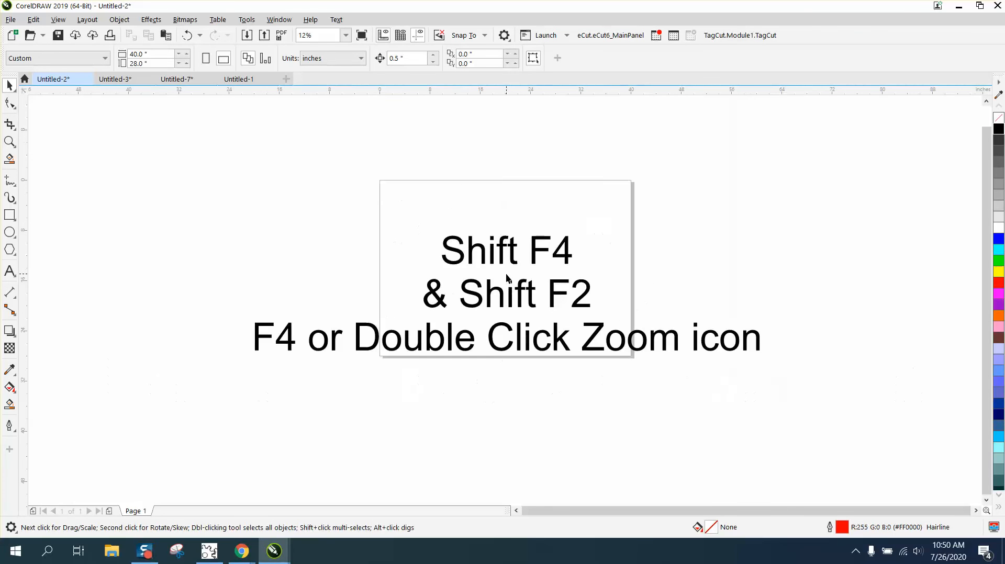
{"action": "mouse_move", "coordinate": [626, 263]}
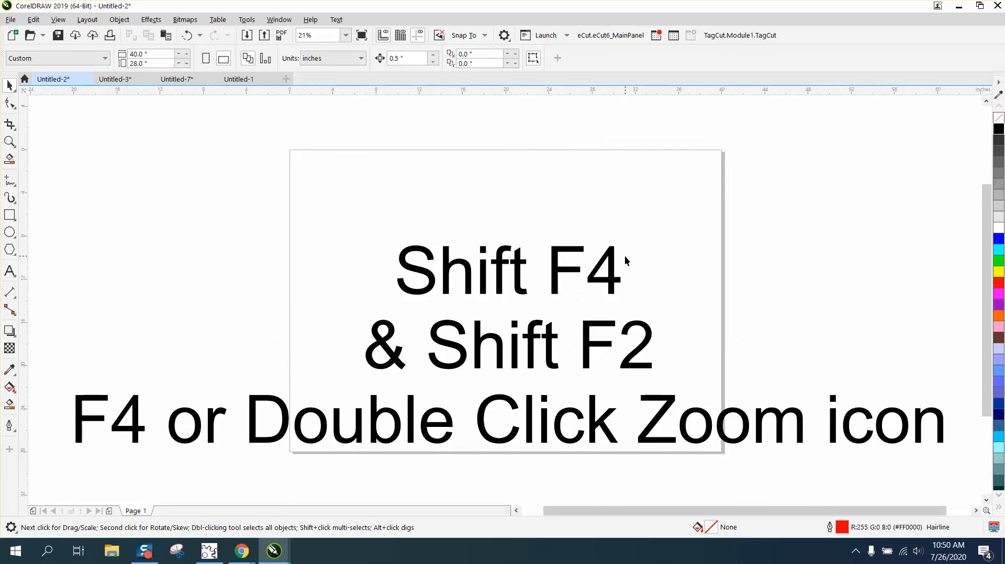
- Zoom to the whole page with Shift+F4 and deselect the text
{"action": "key", "text": "shift+f4"}
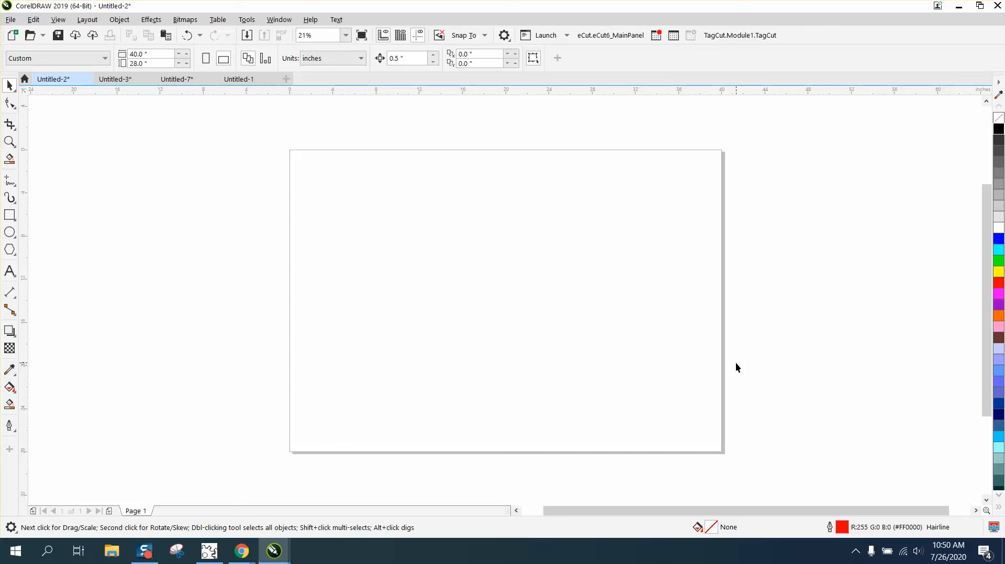
{"action": "mouse_move", "coordinate": [584, 355]}
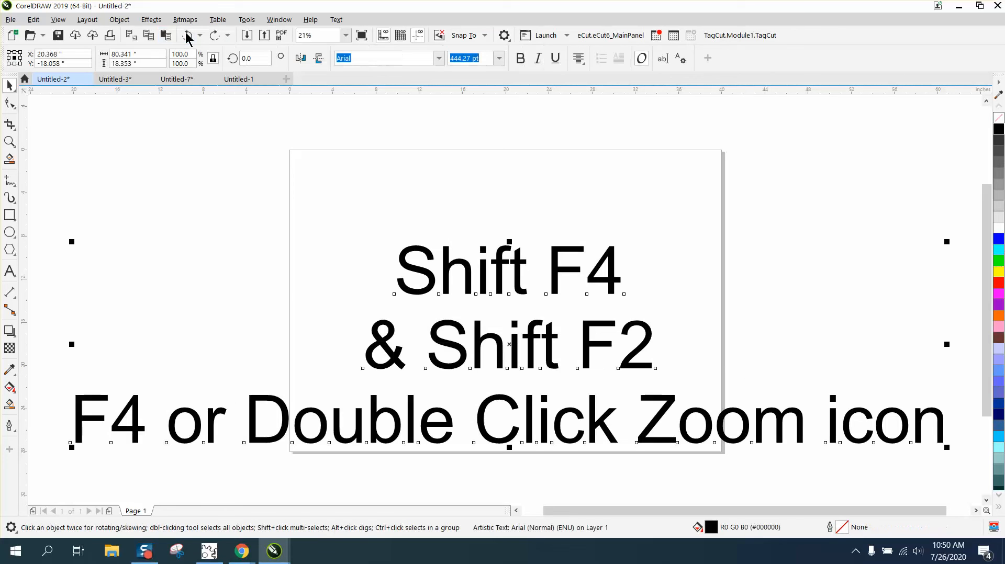
{"action": "left_click", "coordinate": [243, 184]}
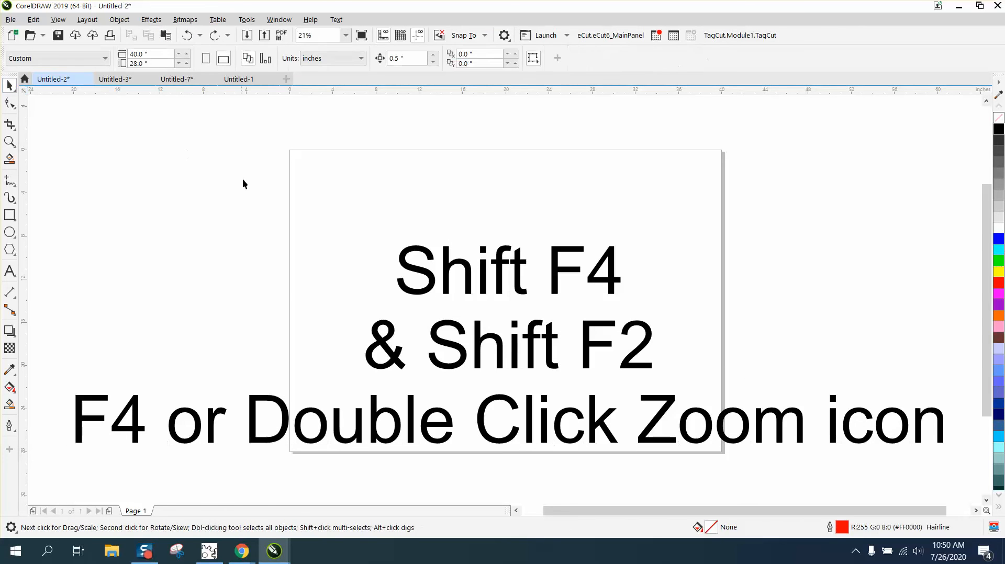
{"action": "mouse_move", "coordinate": [261, 272]}
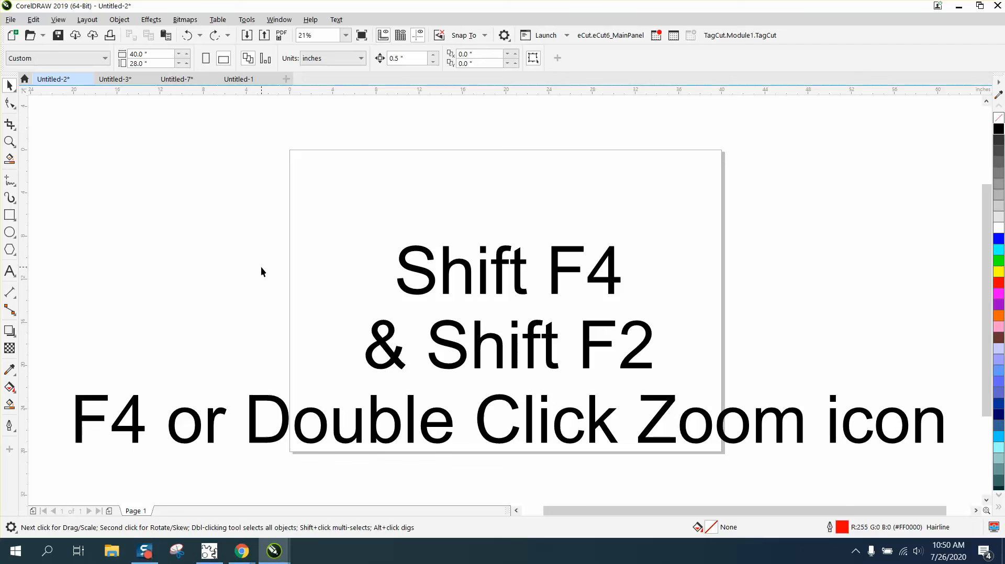
{"action": "mouse_move", "coordinate": [314, 270]}
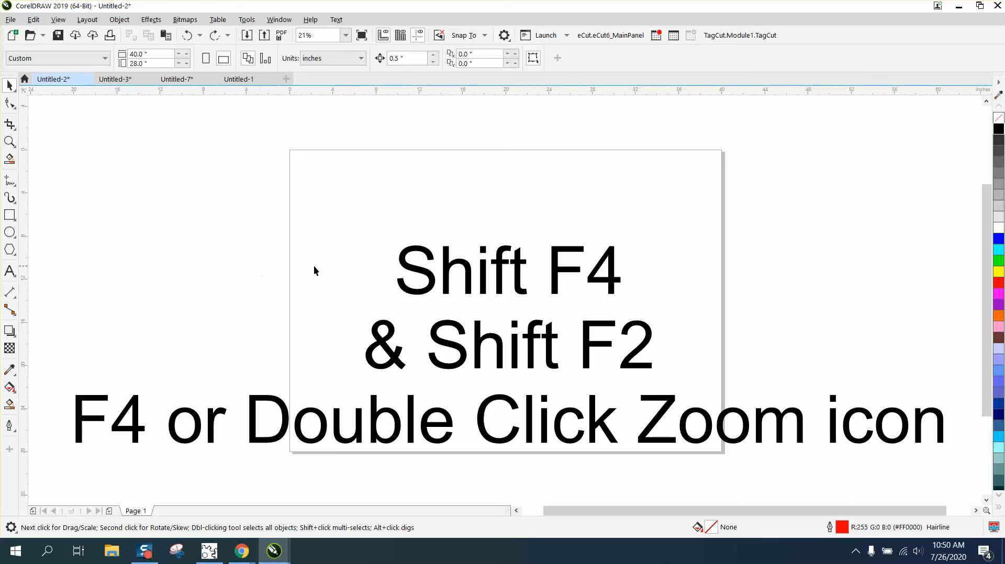
{"action": "mouse_move", "coordinate": [620, 297]}
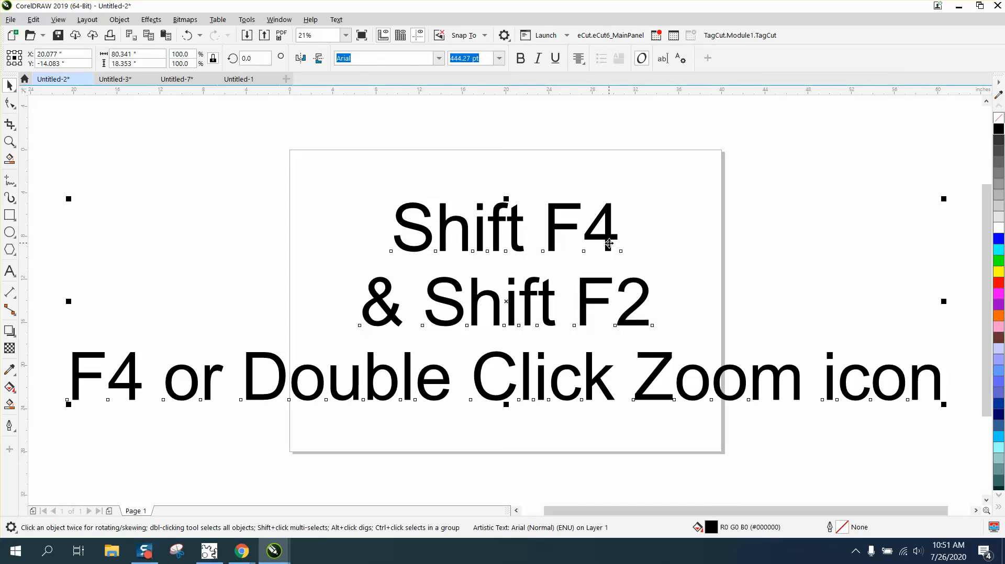
{"action": "mouse_move", "coordinate": [30, 127]}
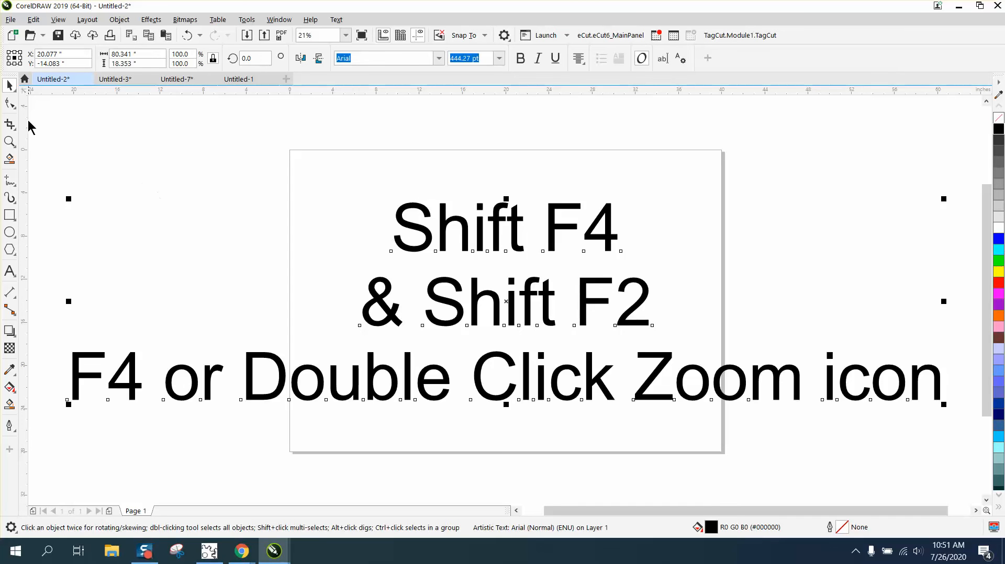
{"action": "mouse_move", "coordinate": [619, 202]}
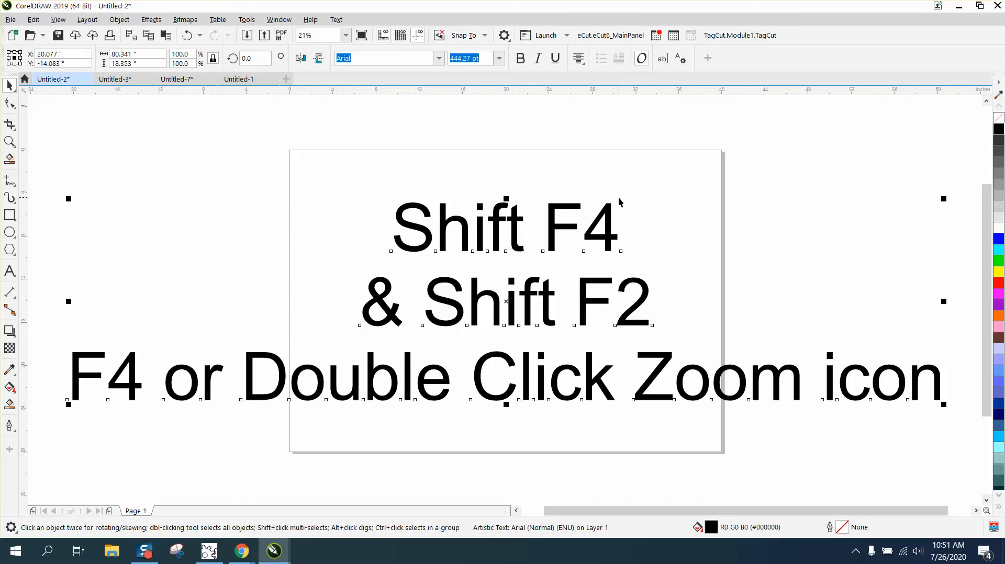
{"action": "mouse_move", "coordinate": [612, 178]}
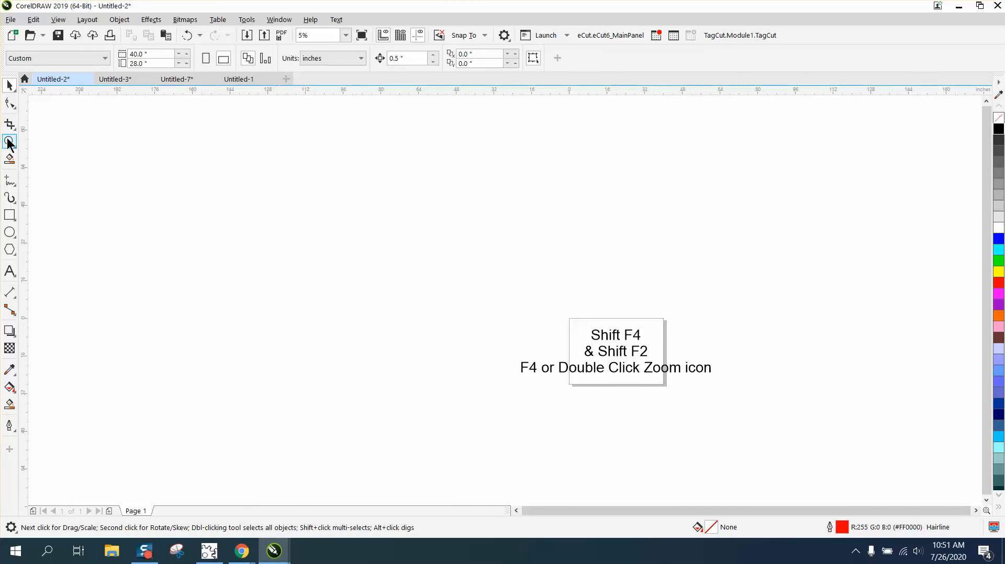
{"action": "double_click", "coordinate": [9, 141]}
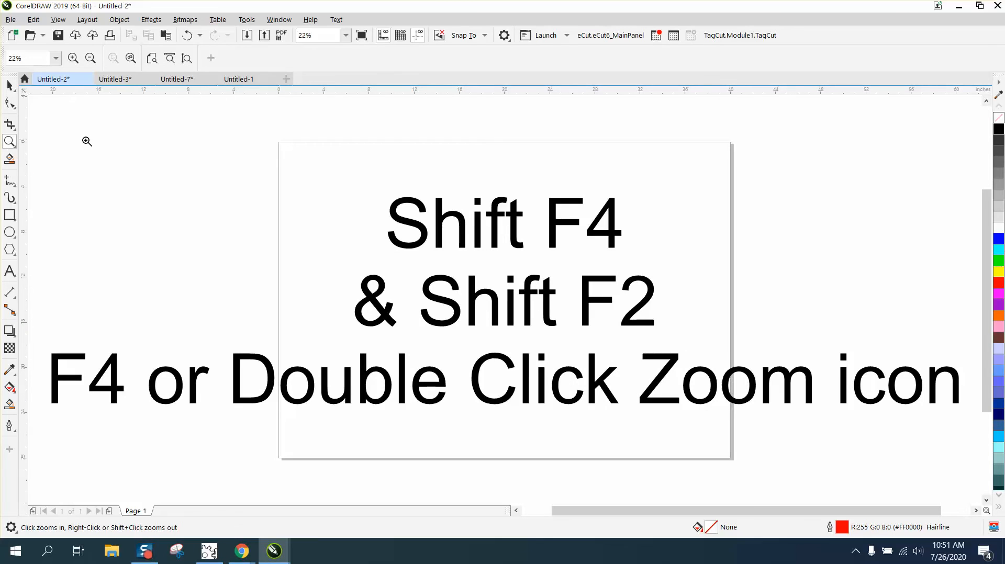